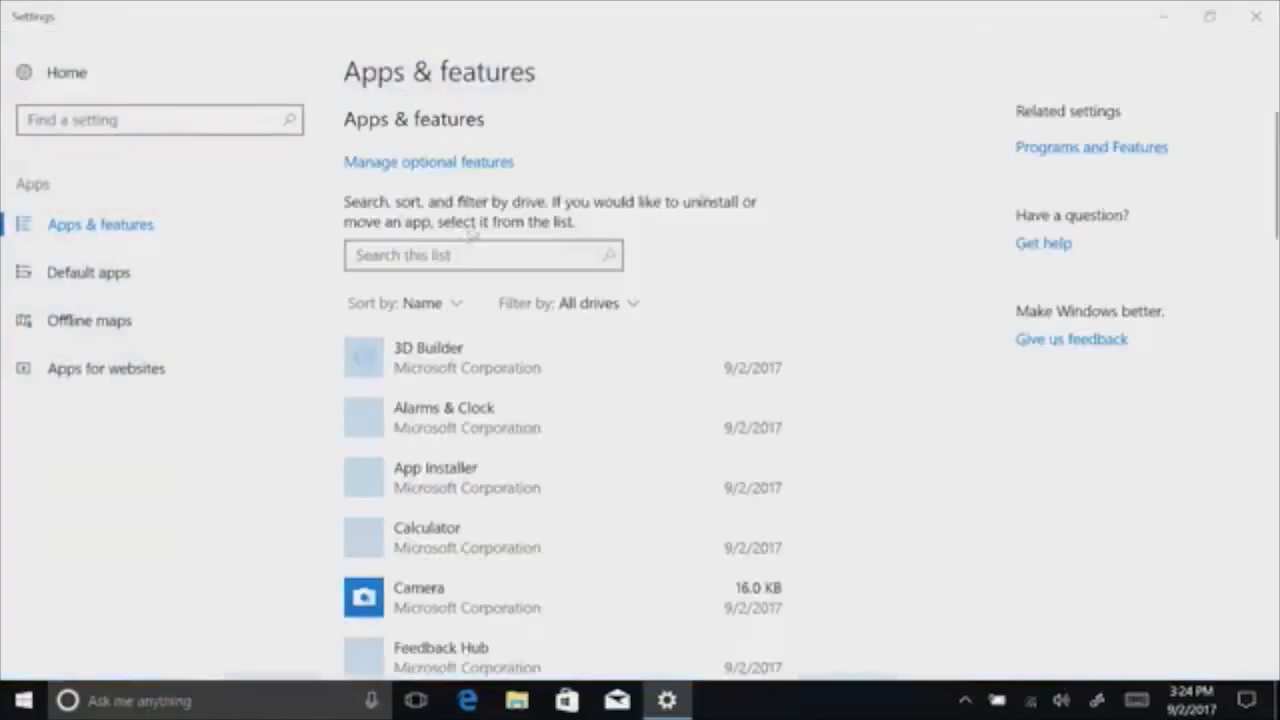
Filter the installed apps list to 'git' and select Git 2.14.1 to reveal Modify/Uninstall
{"action": "type", "text": "d"}
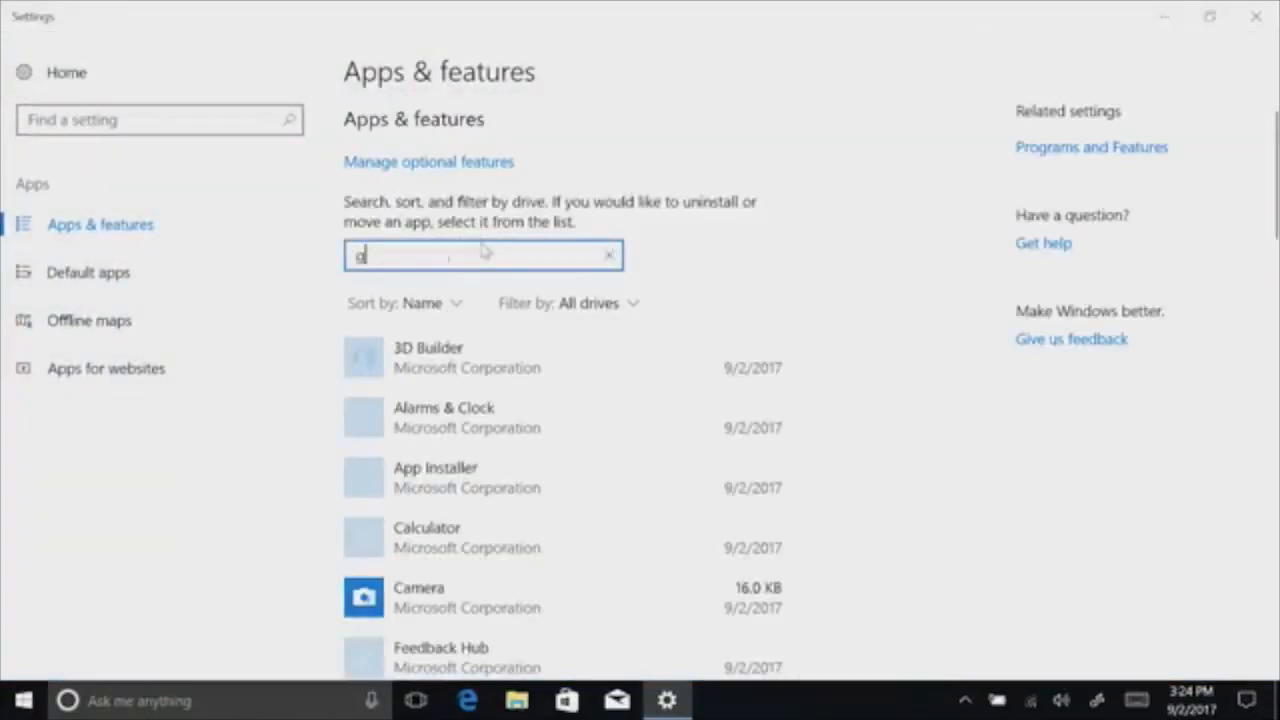
{"action": "type", "text": "git"}
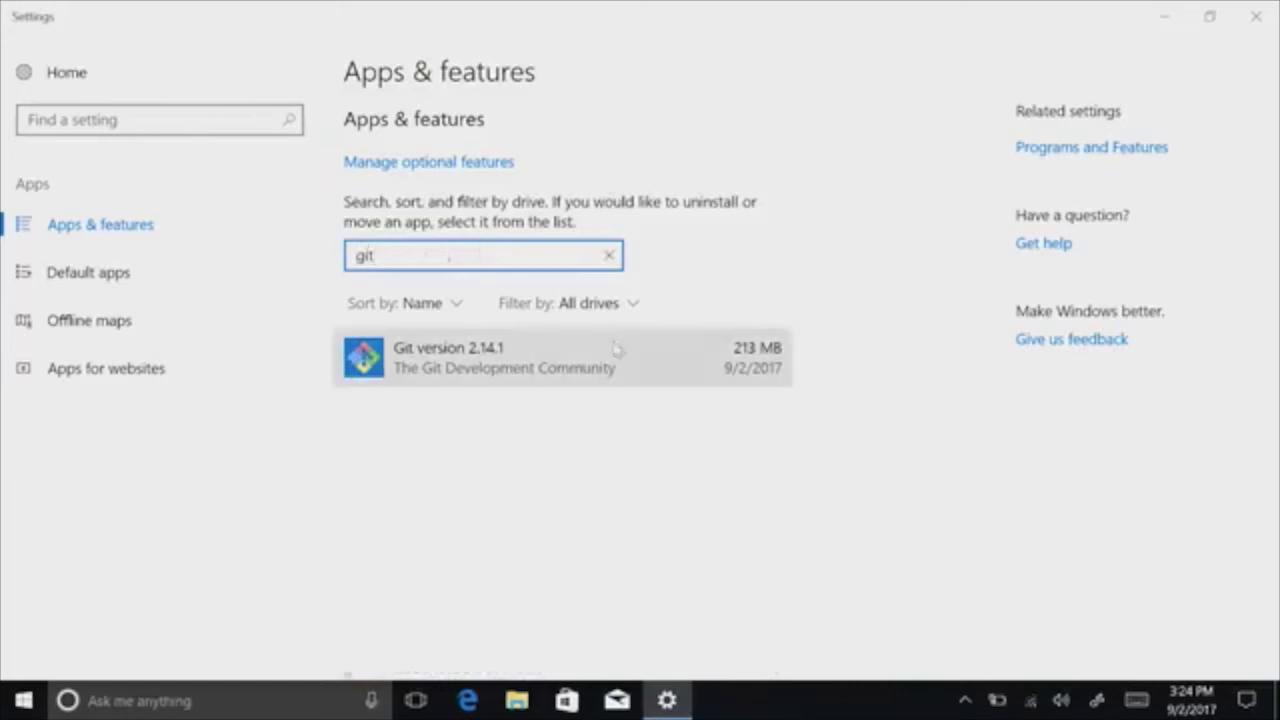
{"action": "left_click", "coordinate": [540, 356]}
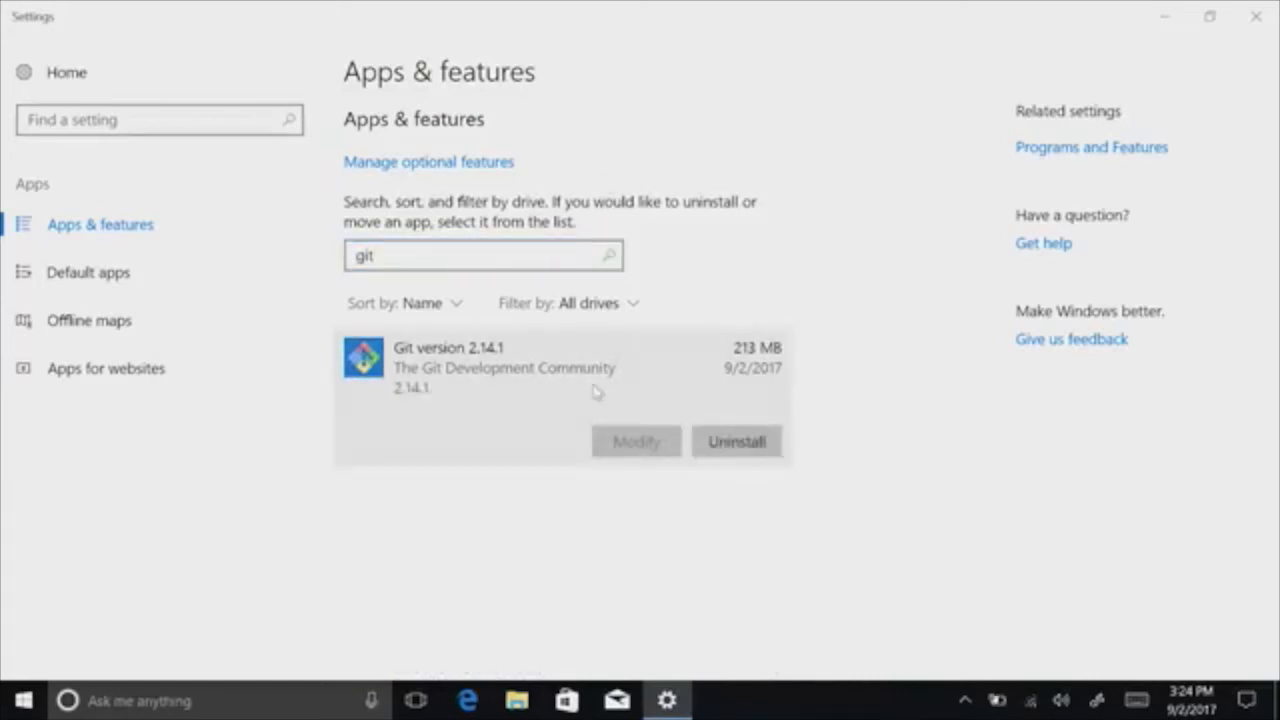